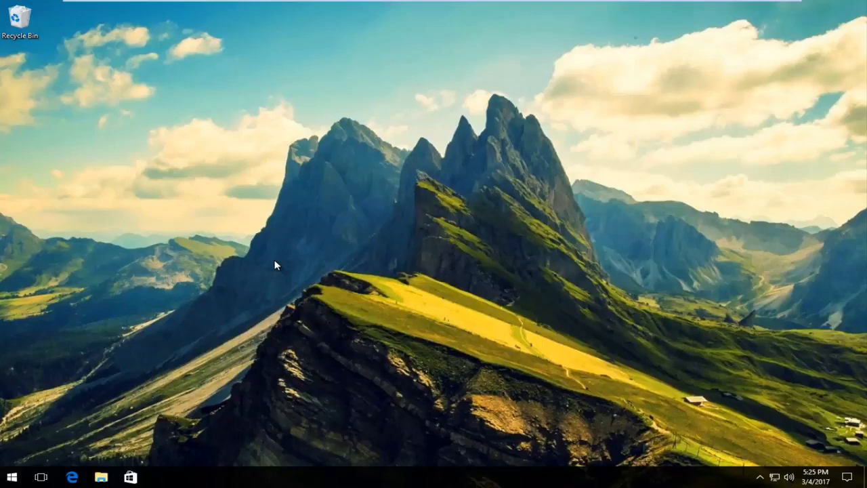
mouse_move(265, 270)
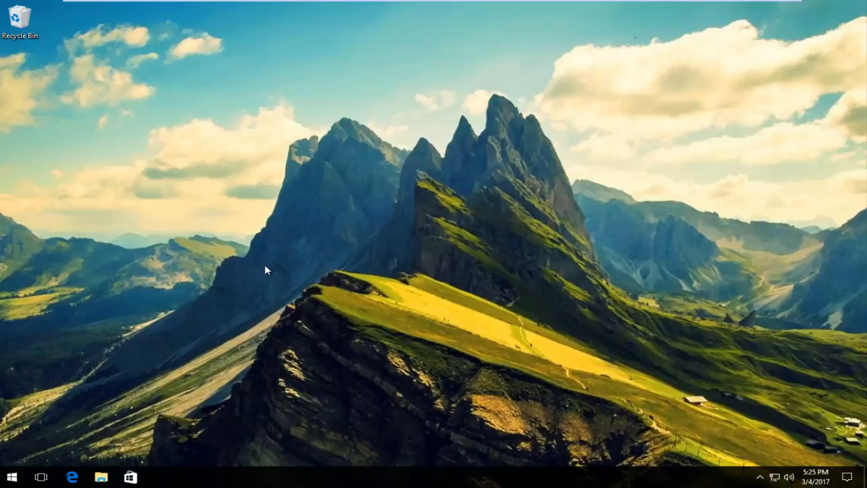
mouse_move(33, 465)
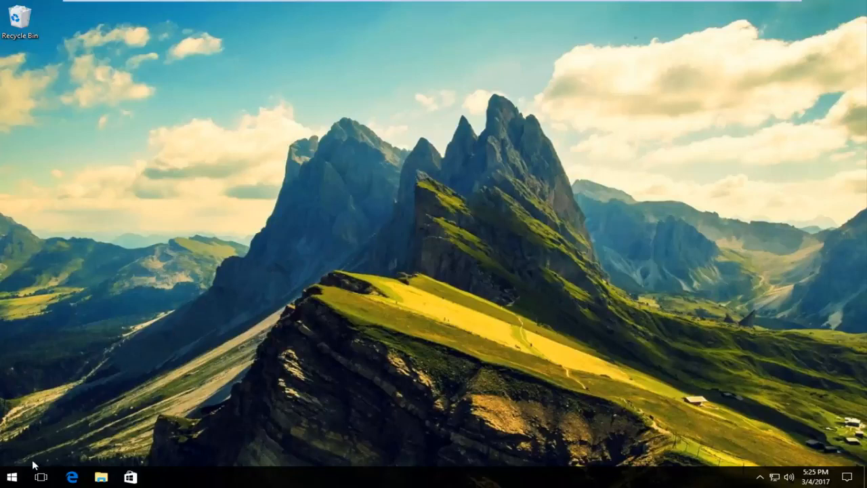
mouse_move(12, 477)
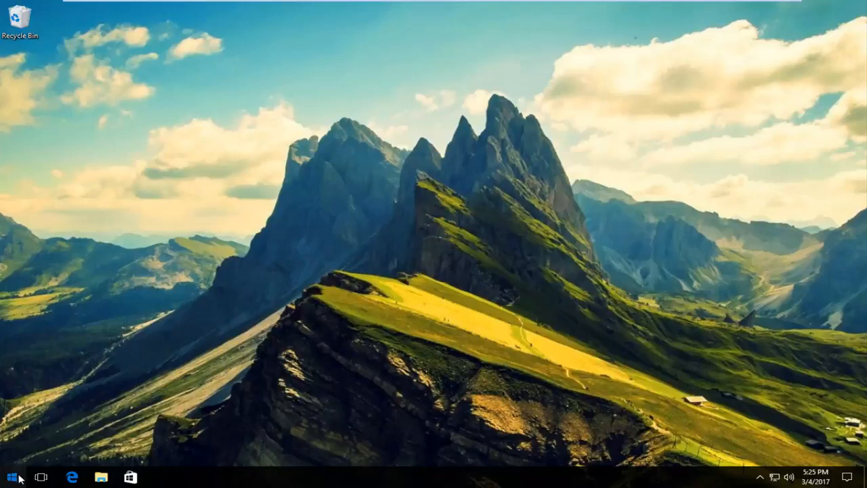
Search the Start menu for 'services.msc' to bring up the Services desktop app
left_click(10, 477)
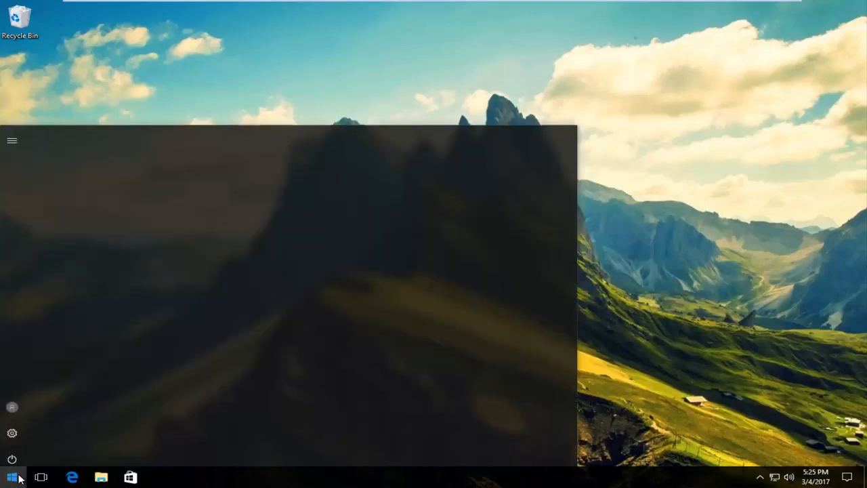
left_click(11, 476)
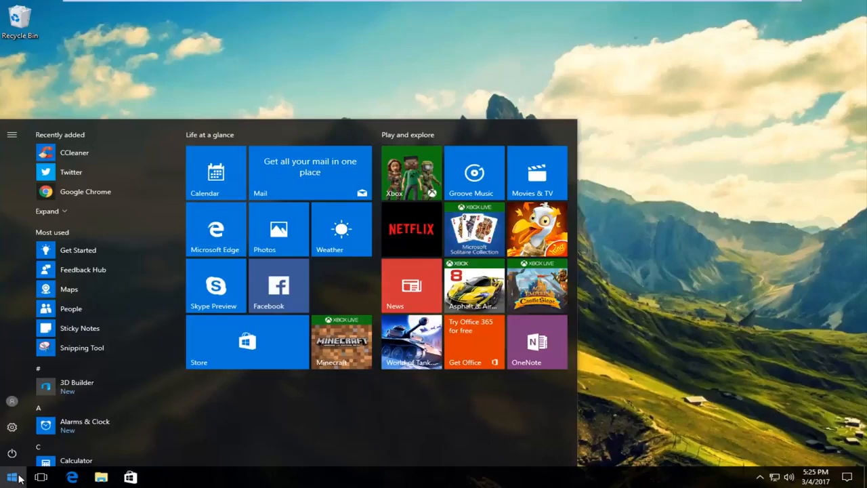
left_click(11, 477)
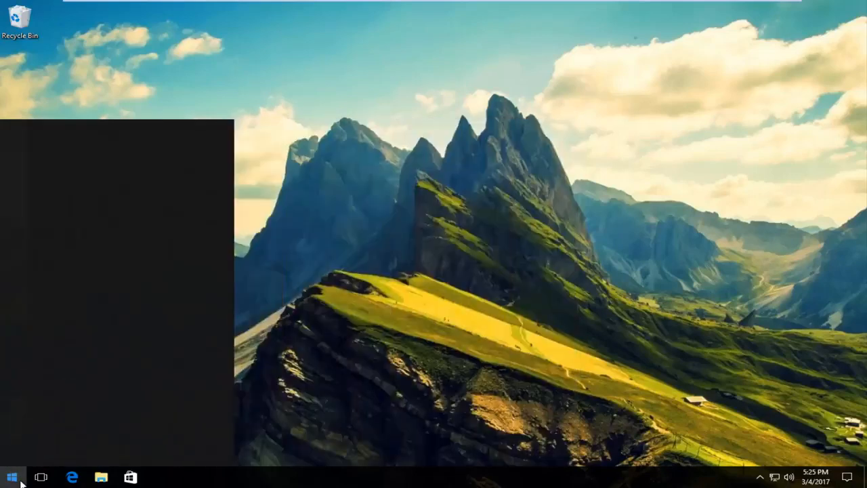
type("services.m")
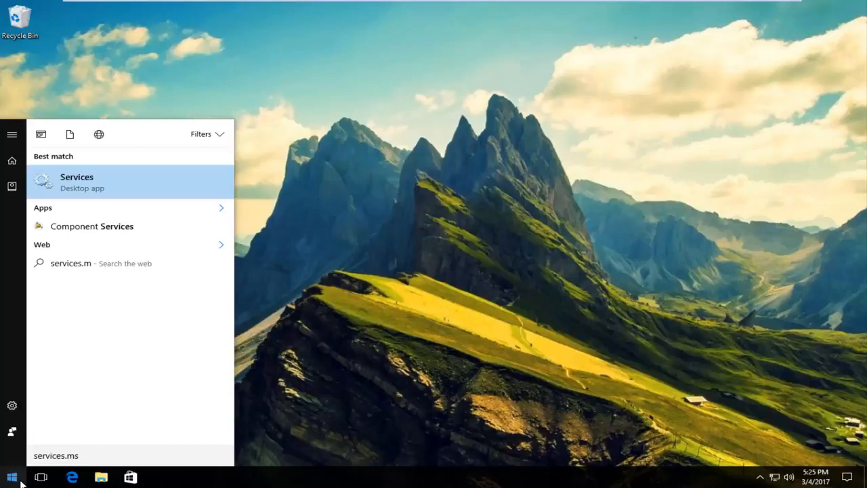
type("sc")
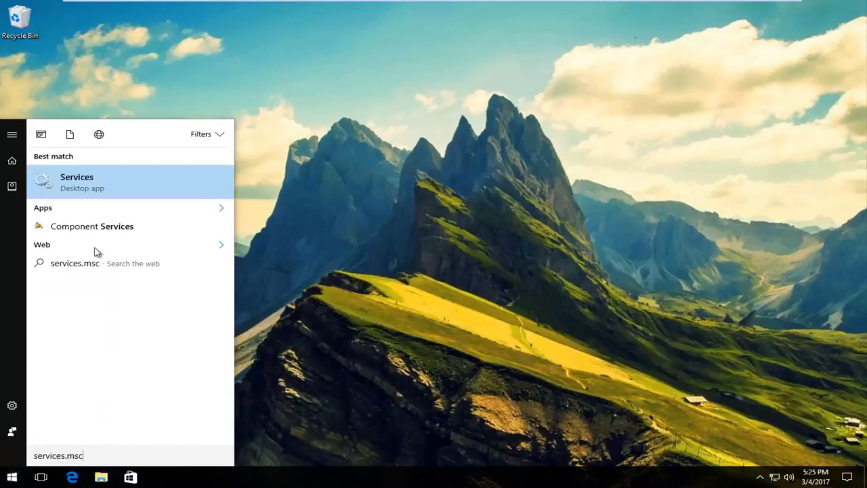
mouse_move(77, 190)
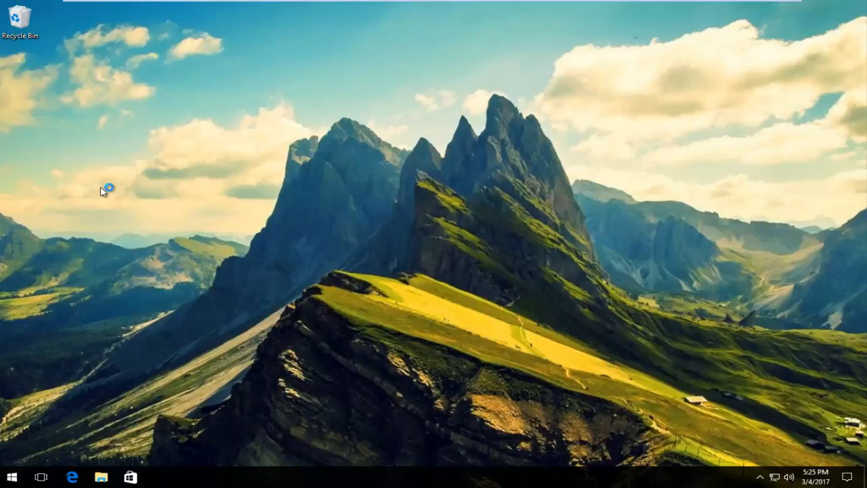
mouse_move(102, 191)
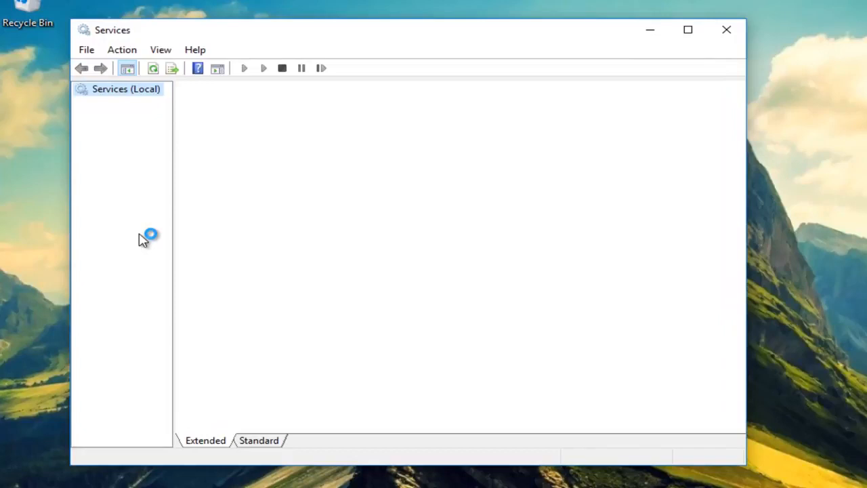
mouse_move(142, 240)
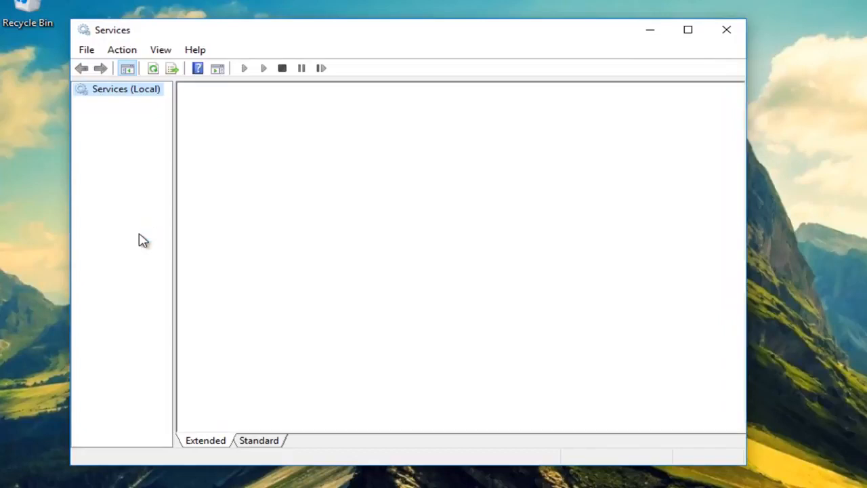
Show the Services (Local) list with each service's status and startup type
left_click(126, 89)
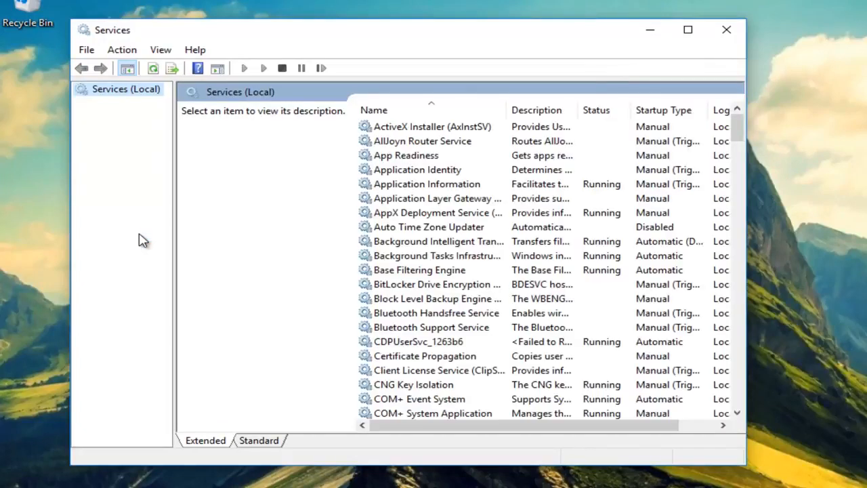
mouse_move(149, 239)
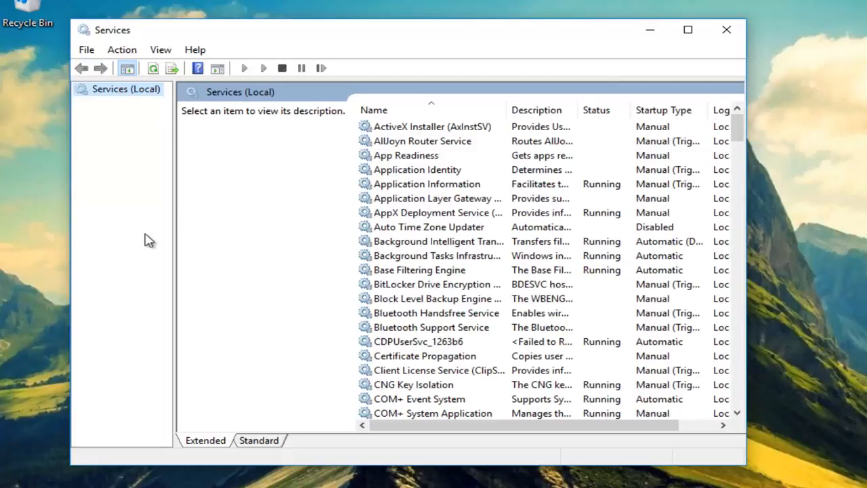
mouse_move(164, 242)
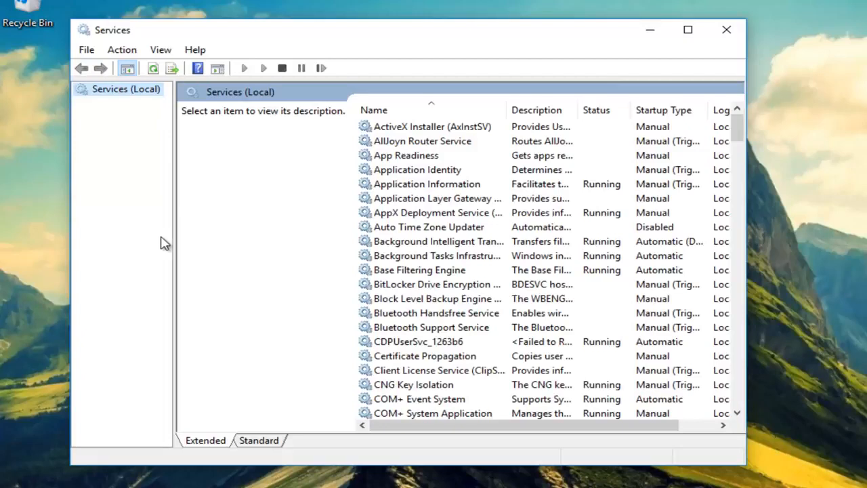
mouse_move(397, 102)
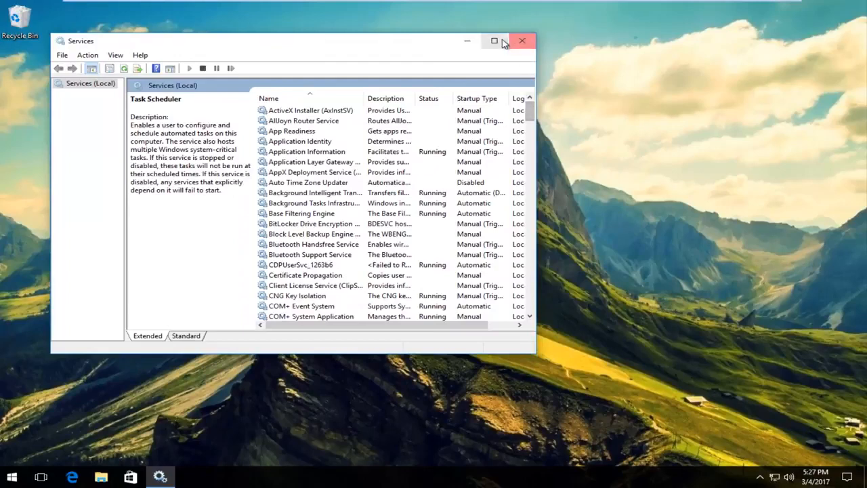
Maximize Services and select the Windows Event Log service, currently running with Disabled startup
left_click(494, 41)
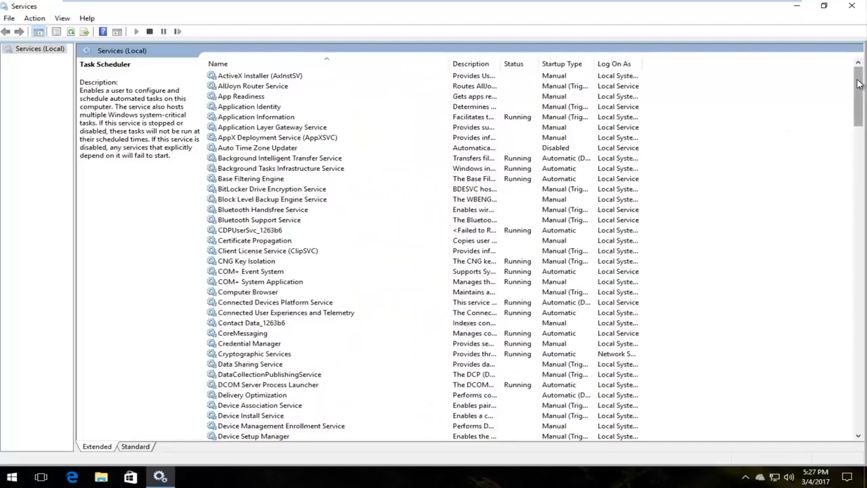
scroll("down", 3)
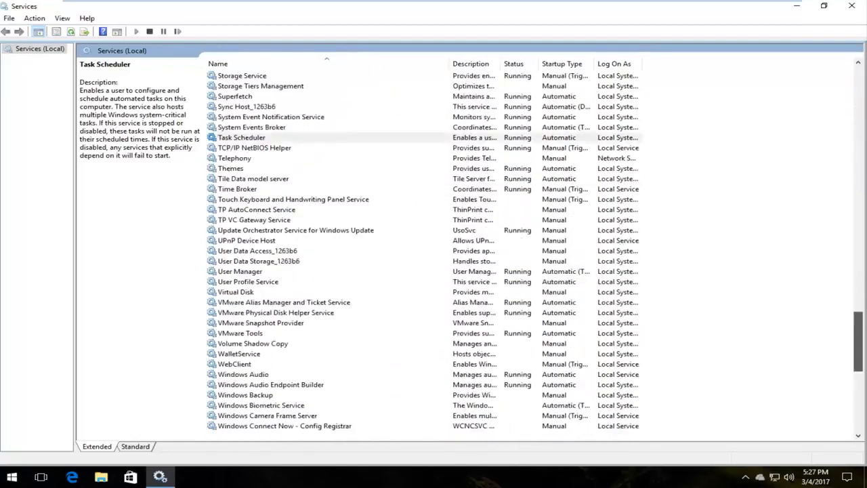
scroll("down", 3)
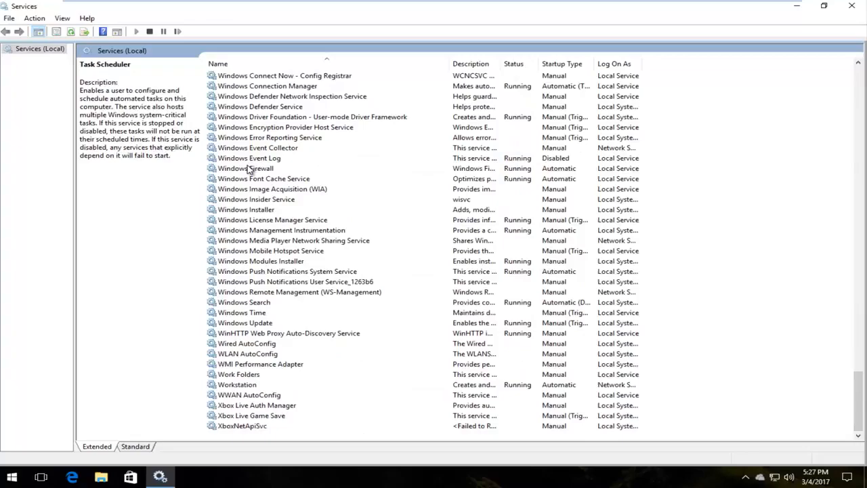
left_click(249, 158)
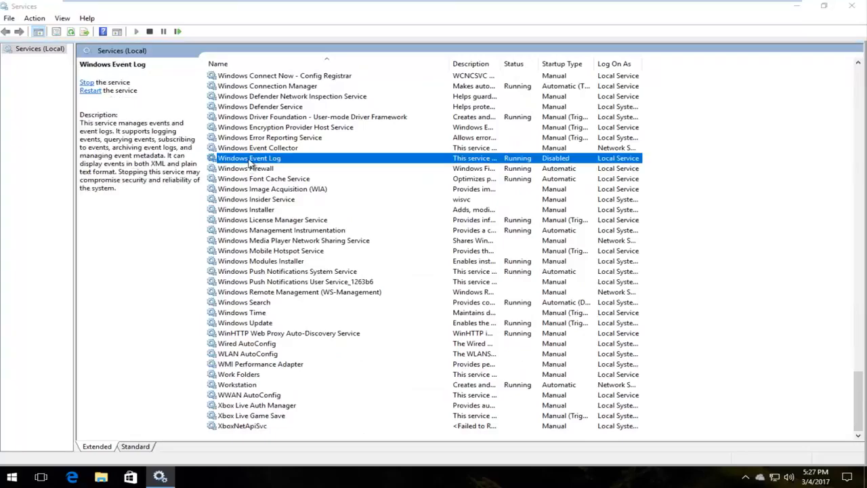
Set Windows Event Log's startup type to Automatic and running, then select Task Scheduler
double_click(249, 158)
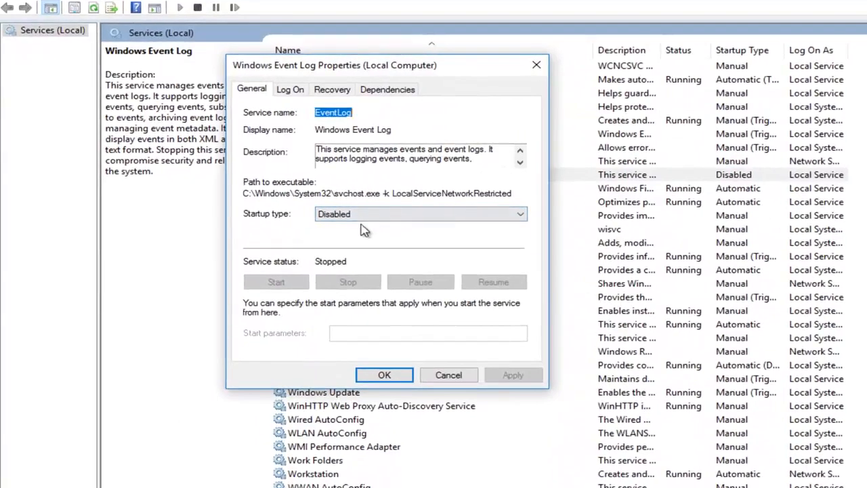
left_click(420, 214)
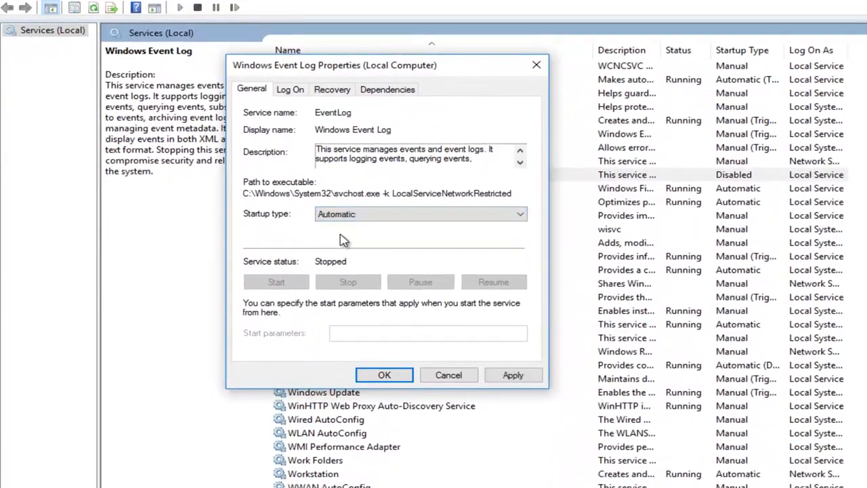
mouse_move(283, 222)
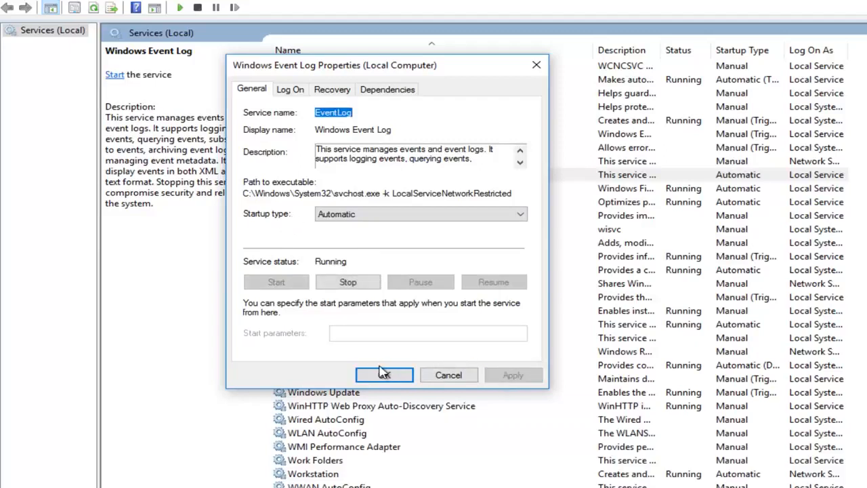
mouse_move(331, 275)
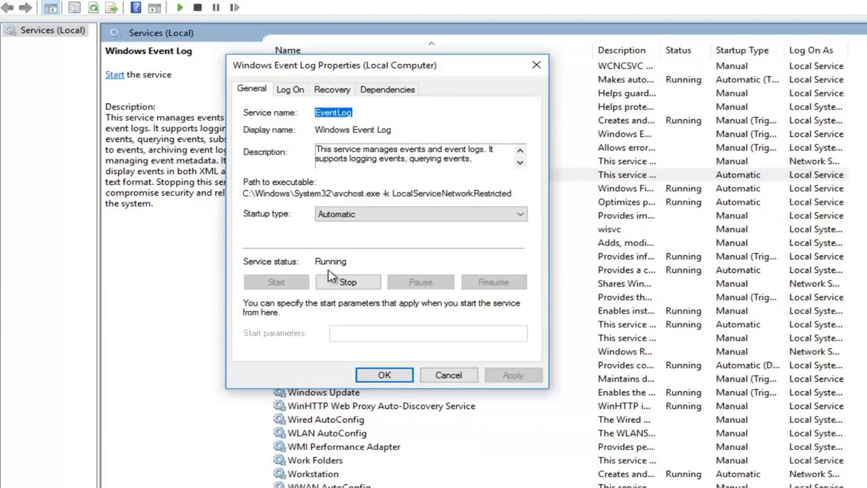
mouse_move(420, 314)
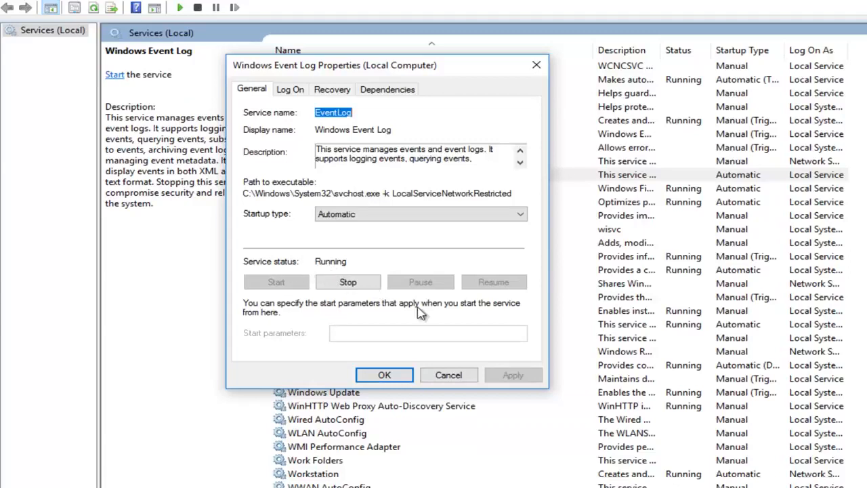
mouse_move(284, 288)
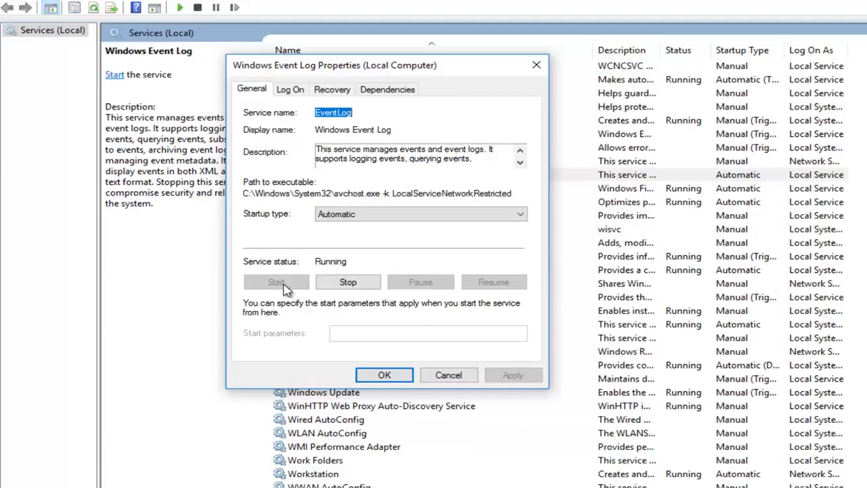
mouse_move(319, 270)
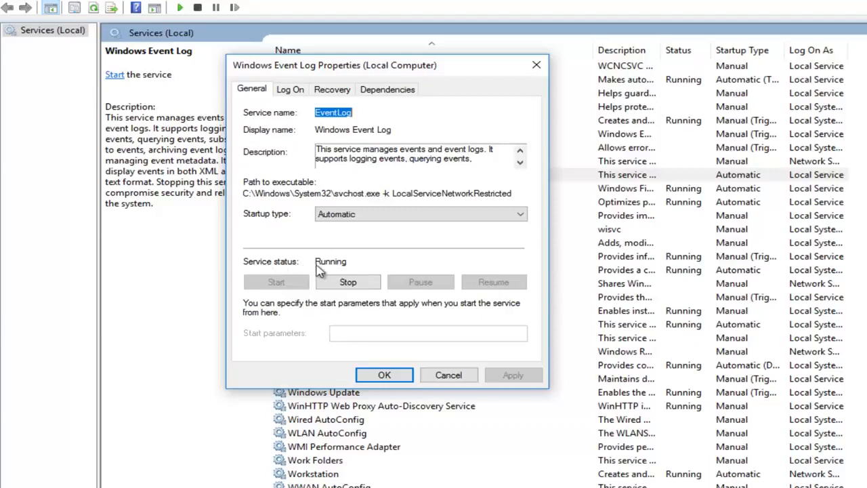
mouse_move(359, 214)
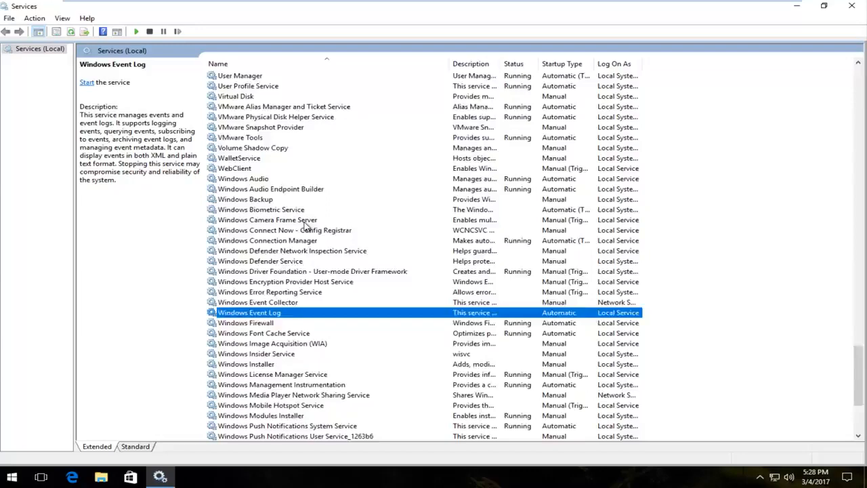
scroll("up", 3)
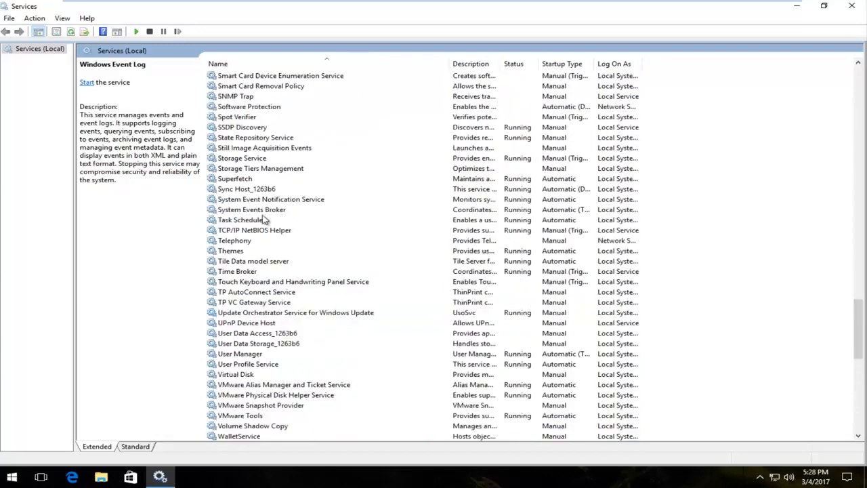
left_click(242, 220)
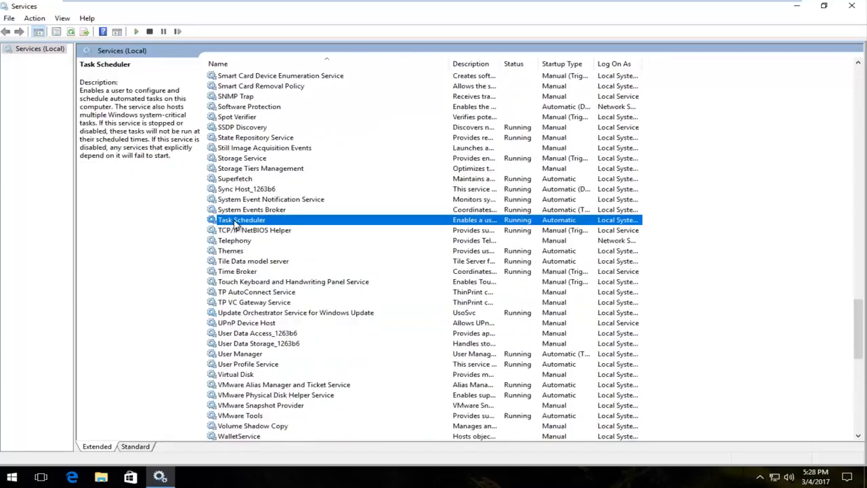
Confirm Task Scheduler is Automatic and running in its properties, then close Services to the desktop
double_click(241, 219)
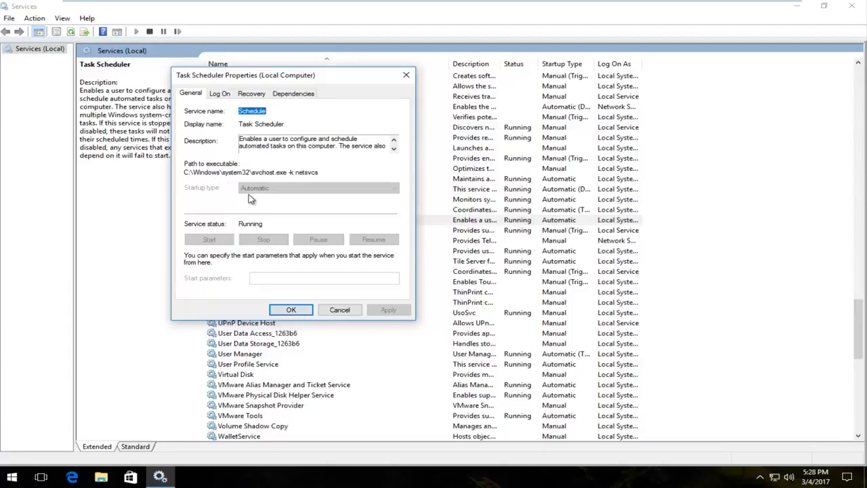
mouse_move(244, 229)
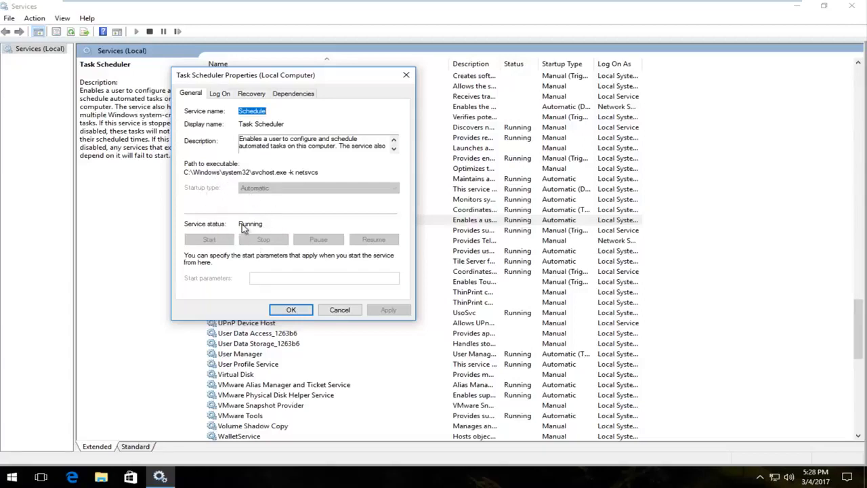
mouse_move(396, 244)
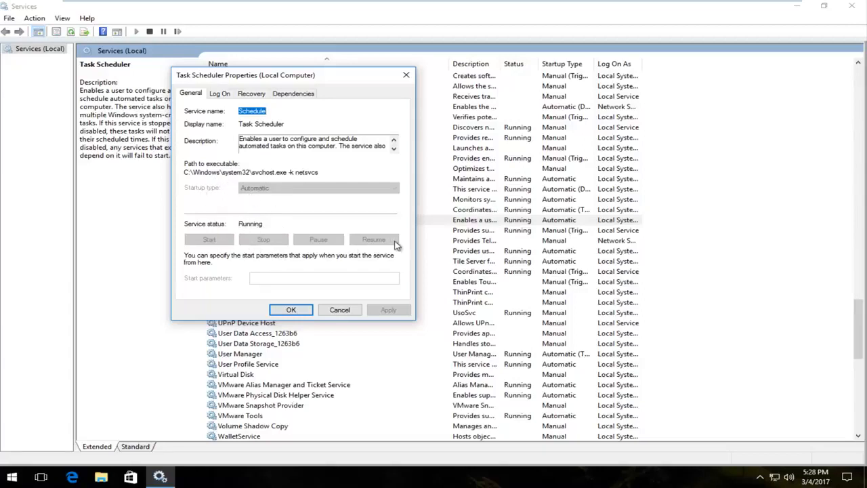
mouse_move(239, 241)
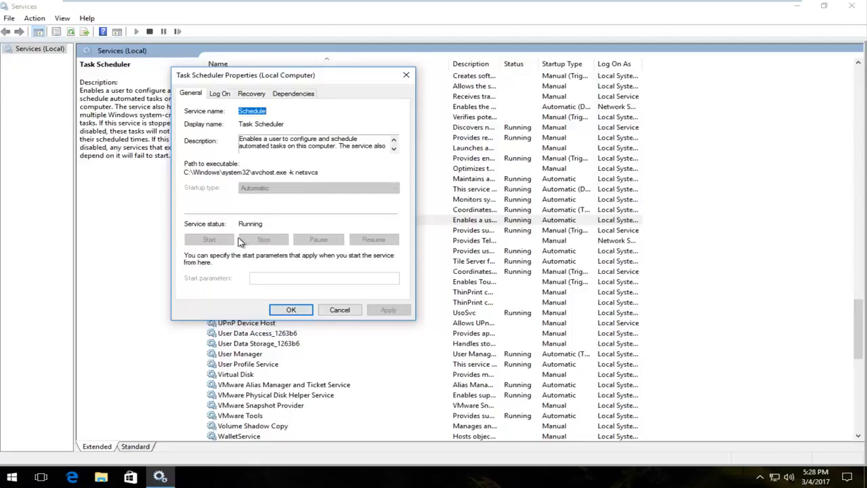
mouse_move(402, 322)
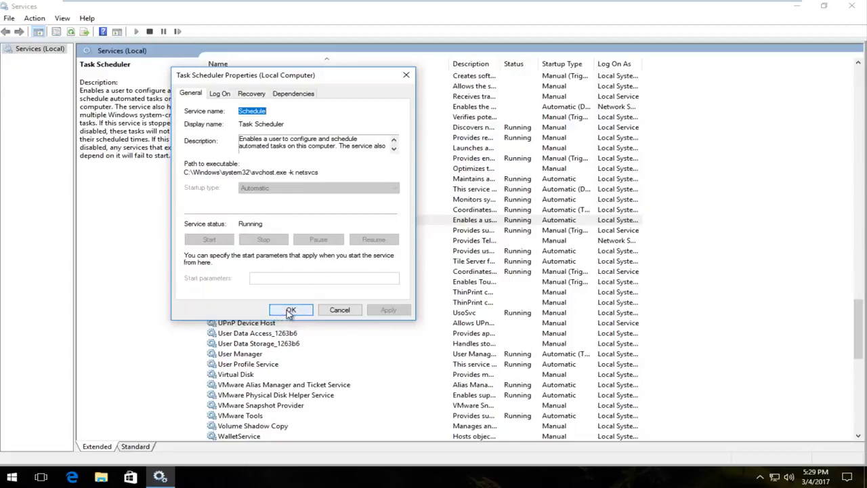
left_click(290, 309)
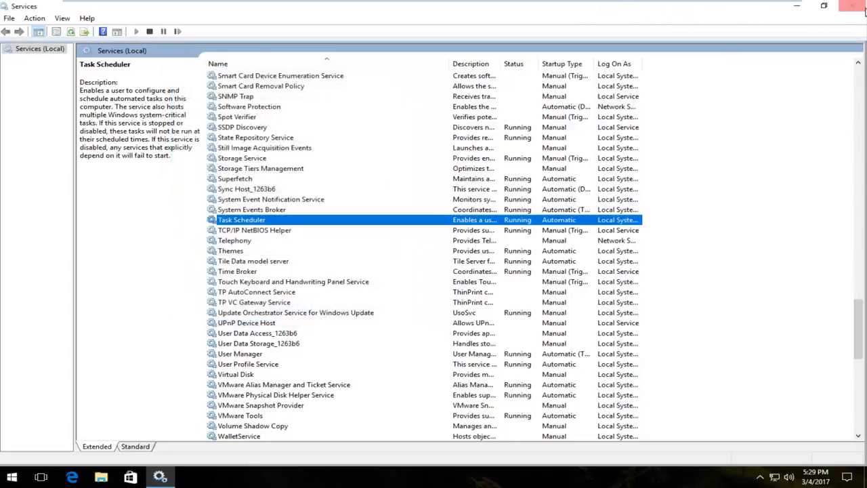
left_click(855, 6)
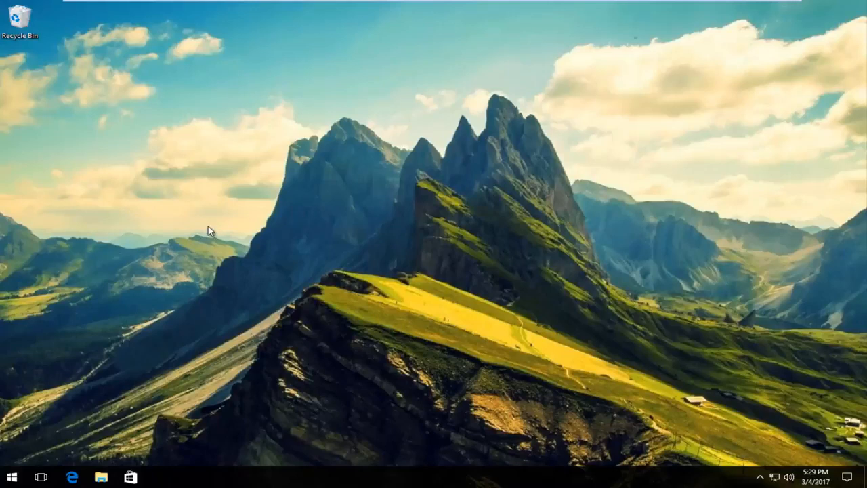